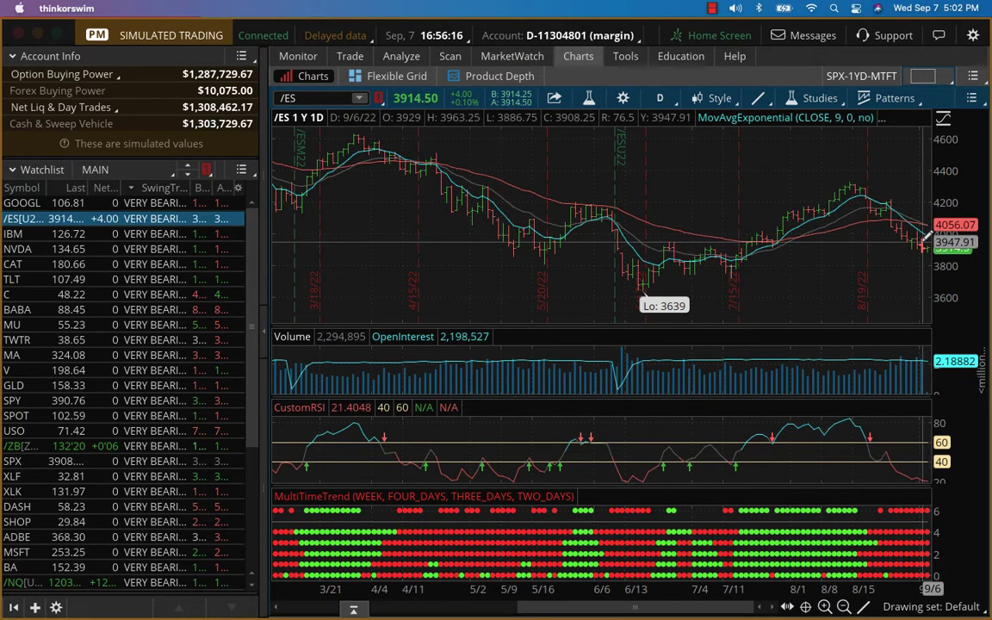
mouse_move(922, 247)
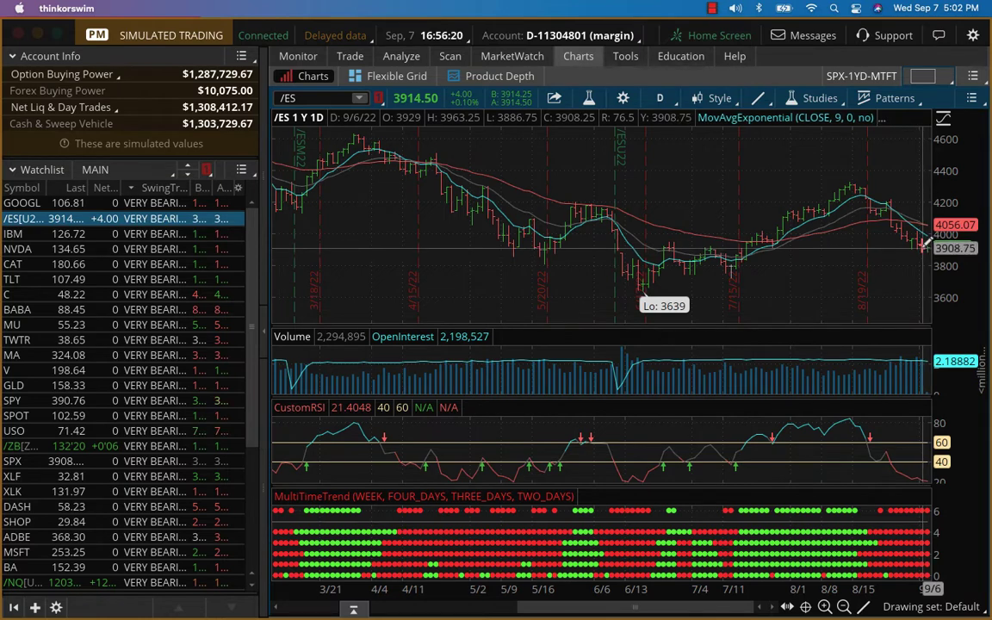
Review the Activity and Positions list, then bring the MSFT positions into Analyze.
click(298, 56)
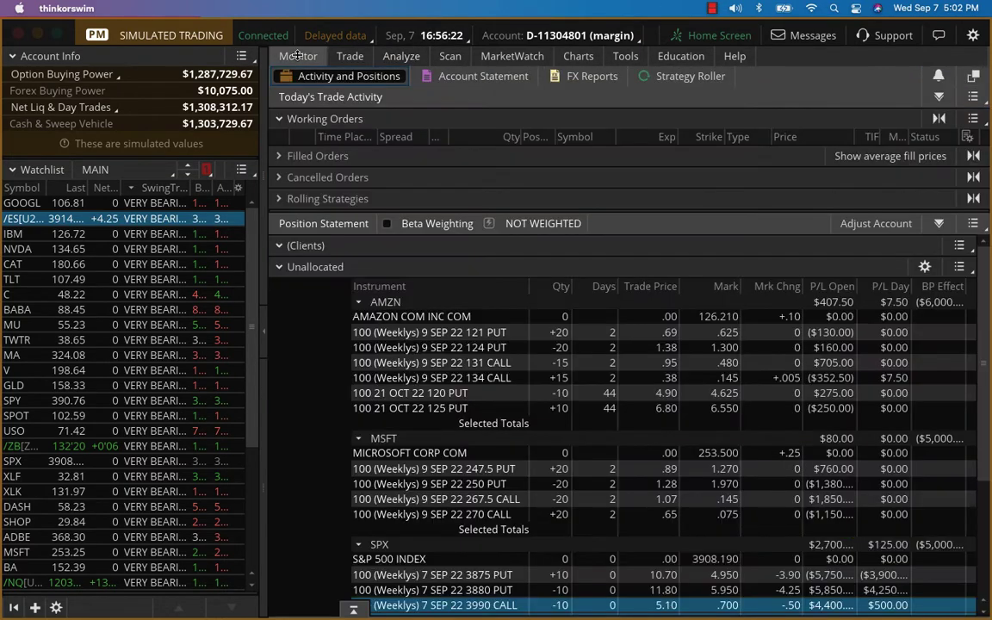
scroll(down, 3)
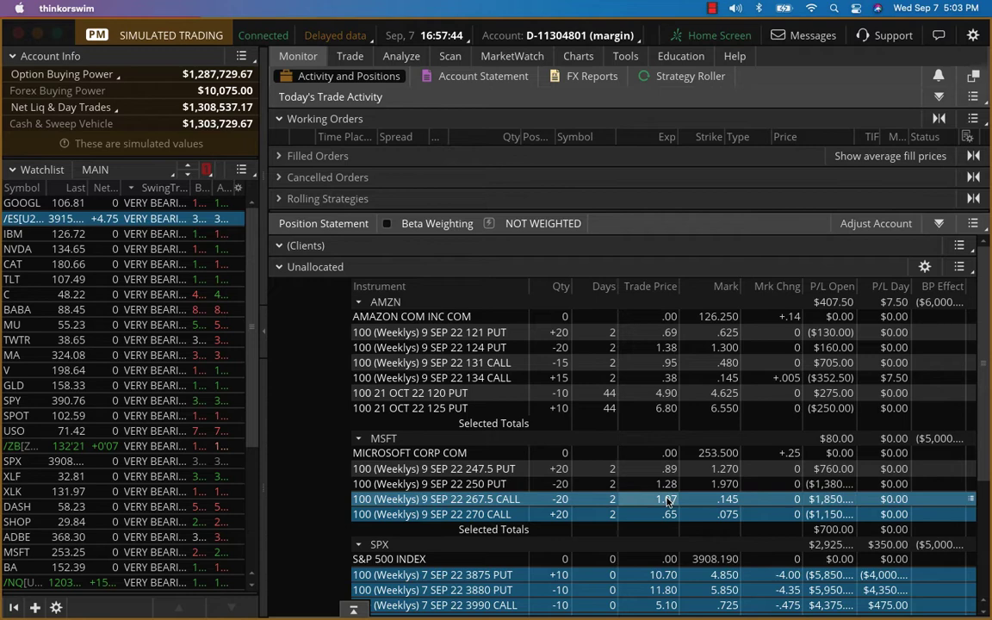
mouse_move(473, 106)
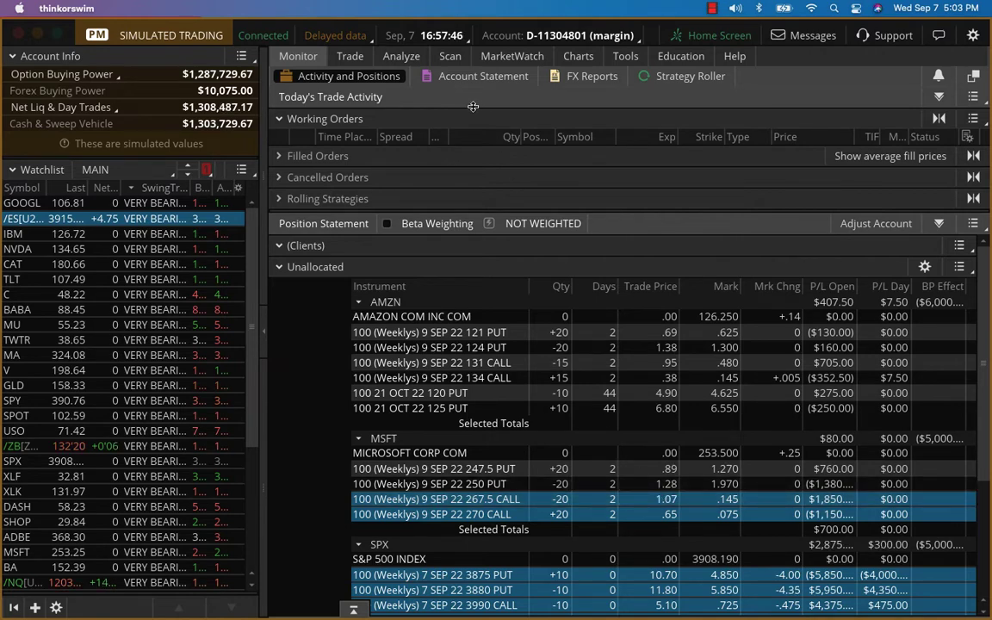
click(400, 56)
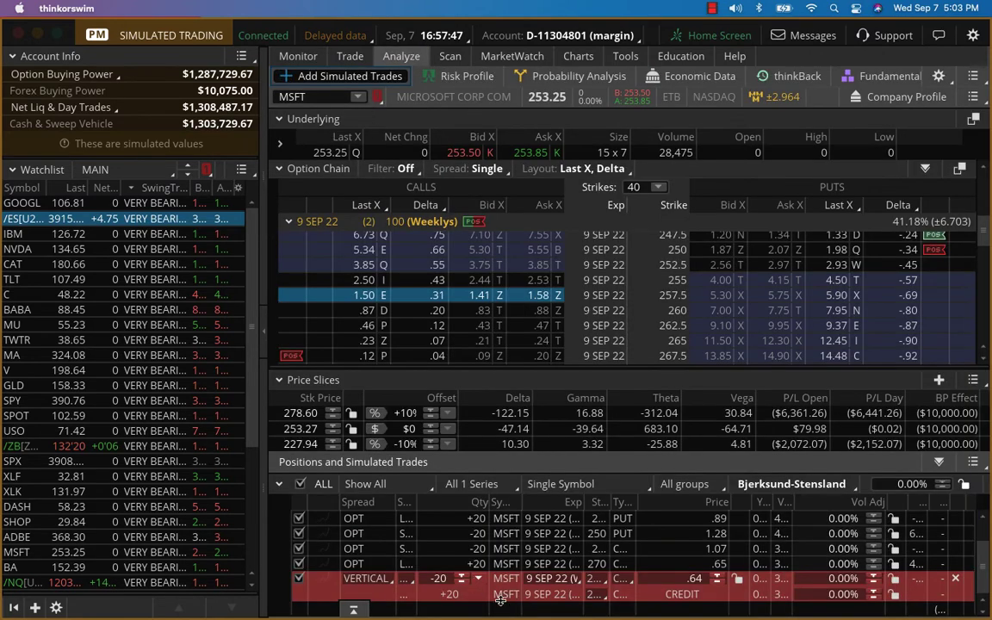
Enter MSFT as the Analyze symbol to stage the 257.5/260 call vertical.
click(60, 218)
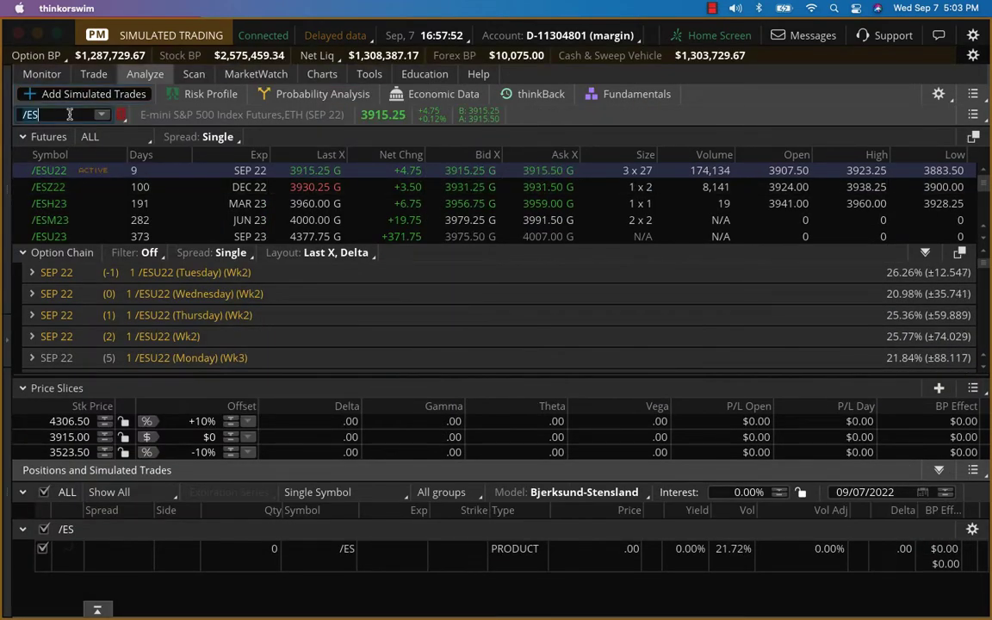
text(MSFT)
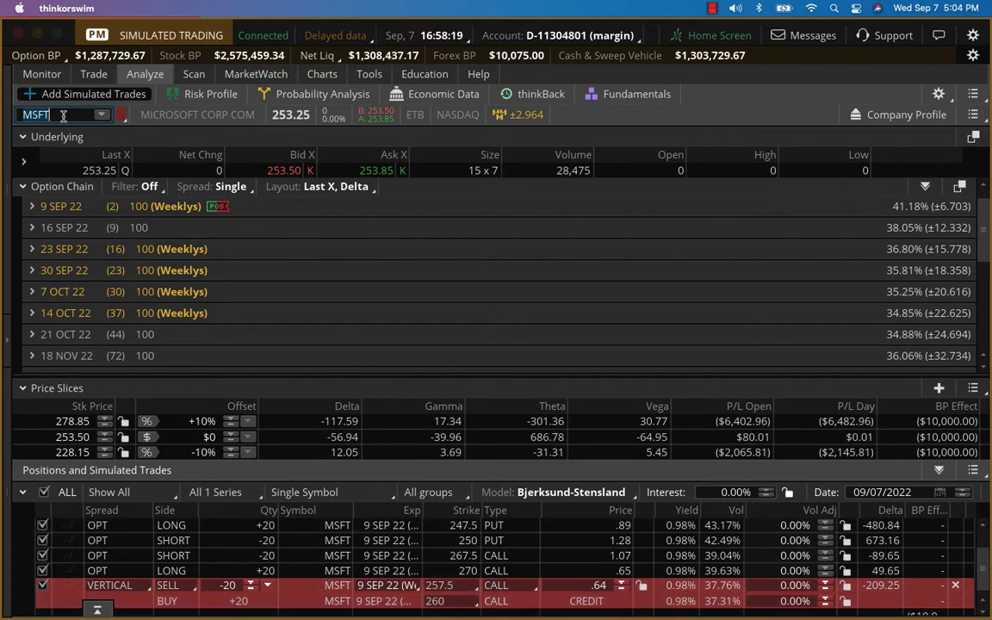
Switch Analyze to NFLX, then open its daily price chart.
text(NFLX)
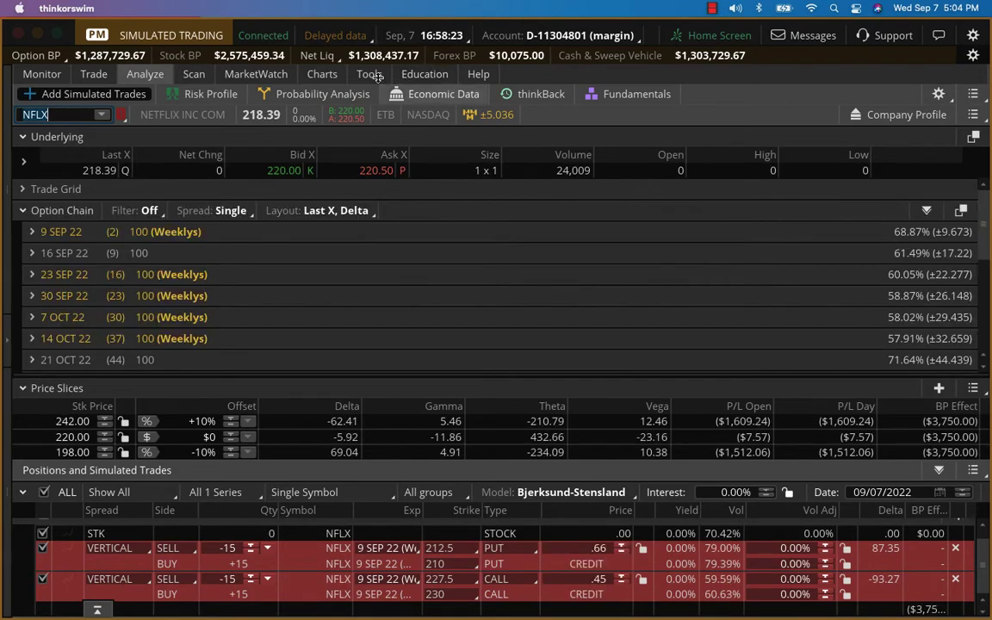
click(321, 74)
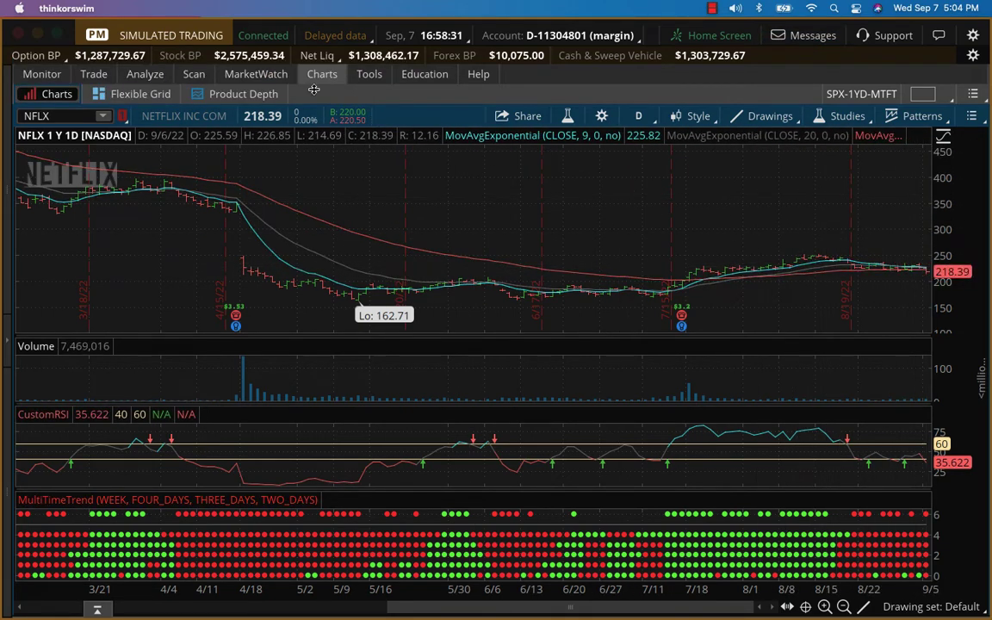
click(145, 73)
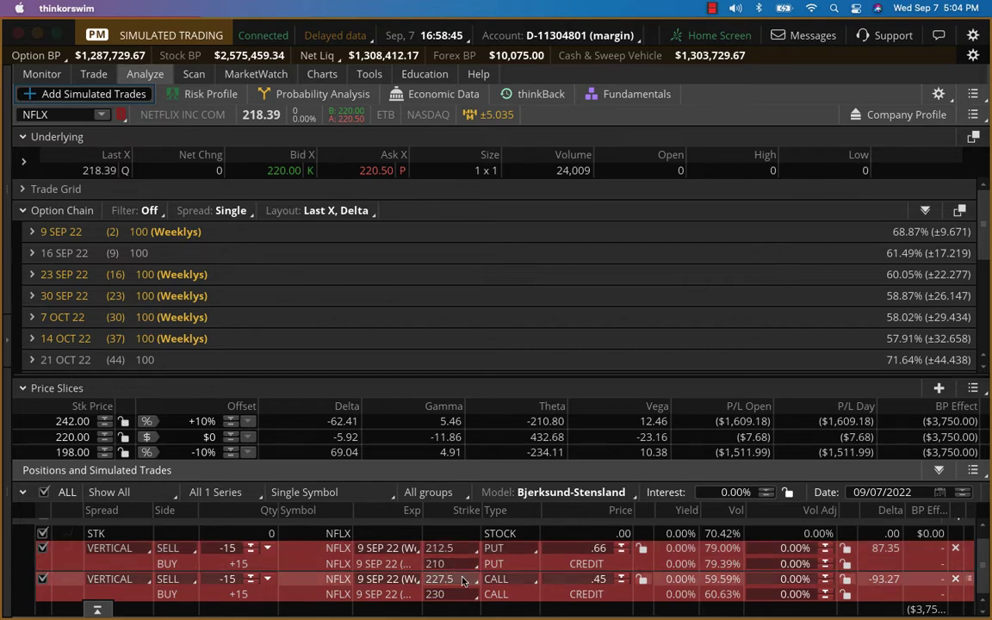
mouse_move(629, 601)
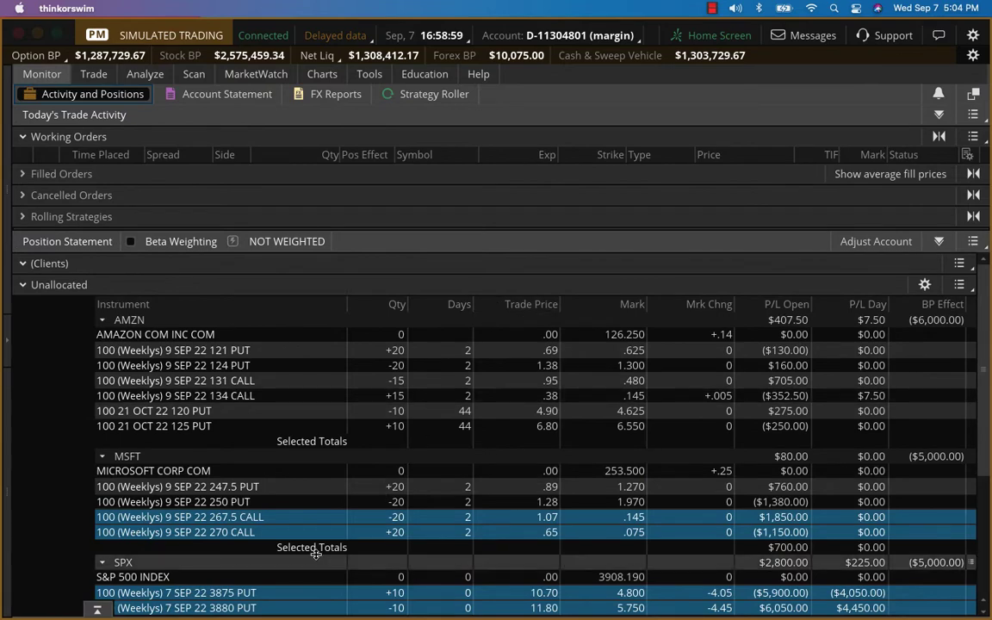
Scroll through the open positions list once more.
scroll(down, 3)
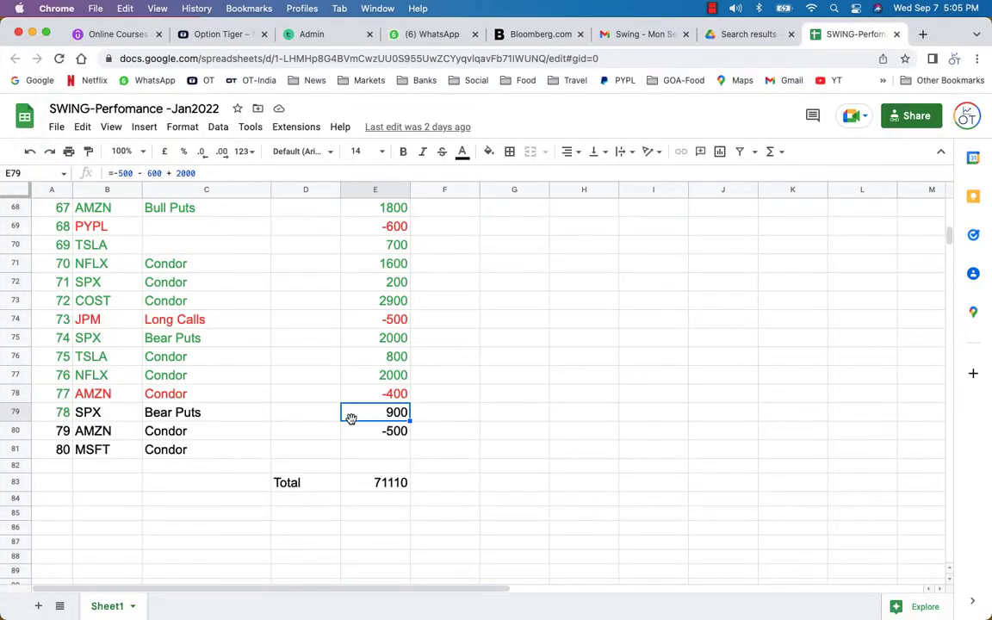
Append +2800 to the SPX Bear Puts formula in E79, making it 3,700.
double_click(375, 412)
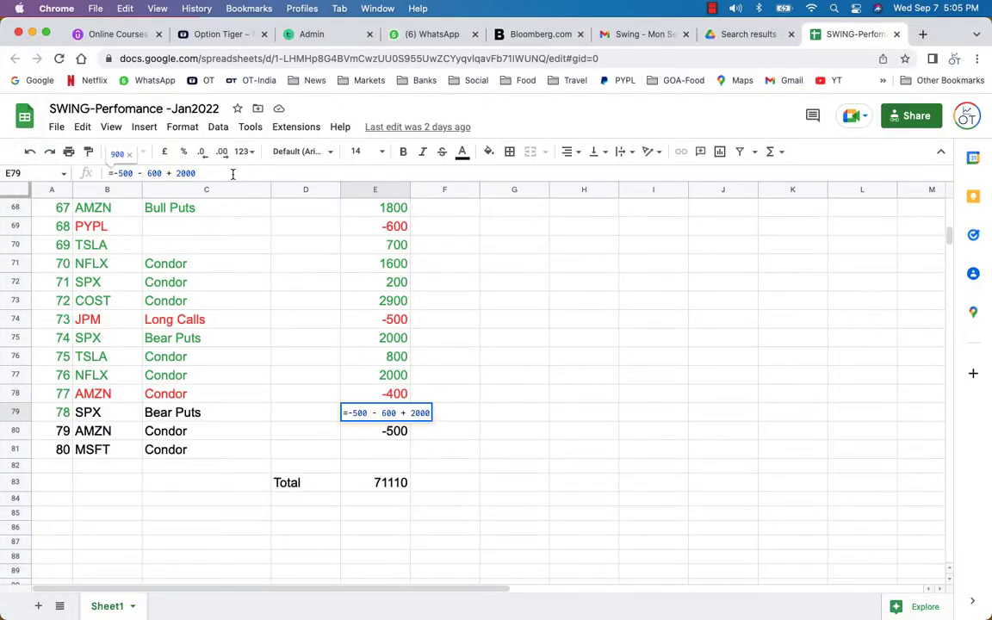
text(+ 280)
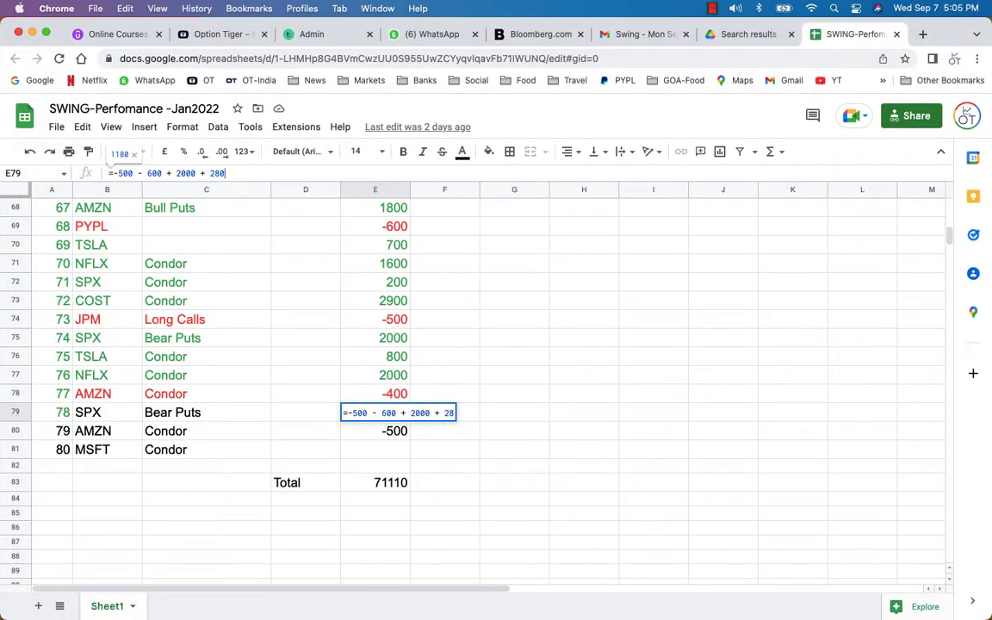
key(Return)
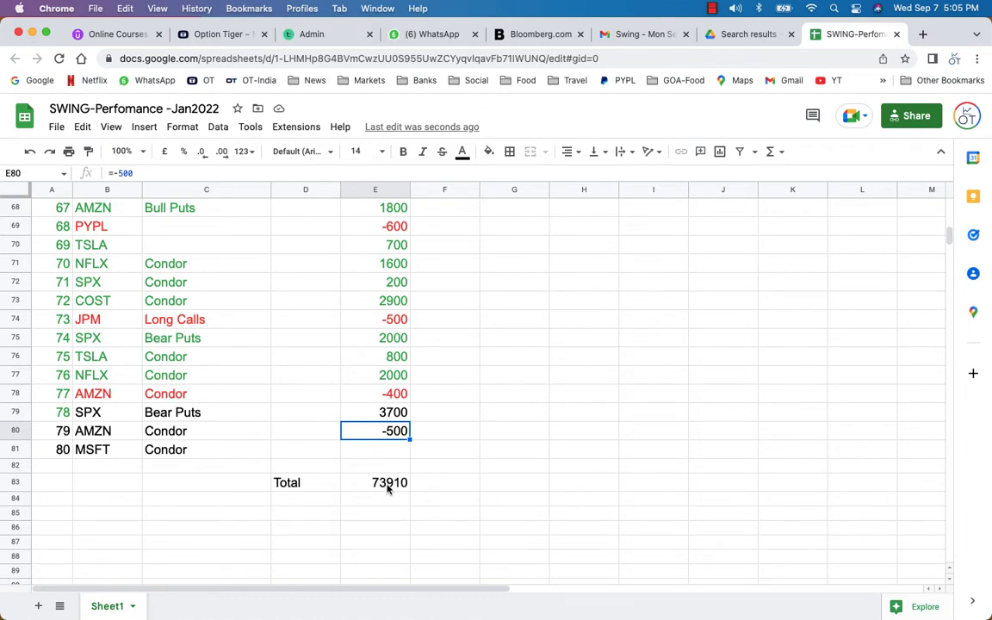
mouse_move(477, 323)
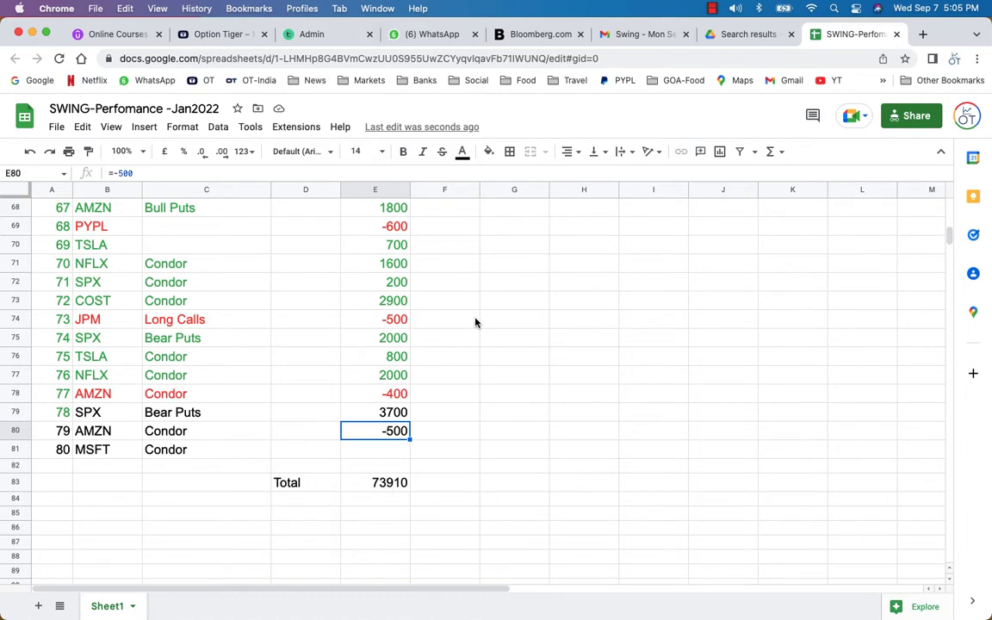
scroll(up, 3)
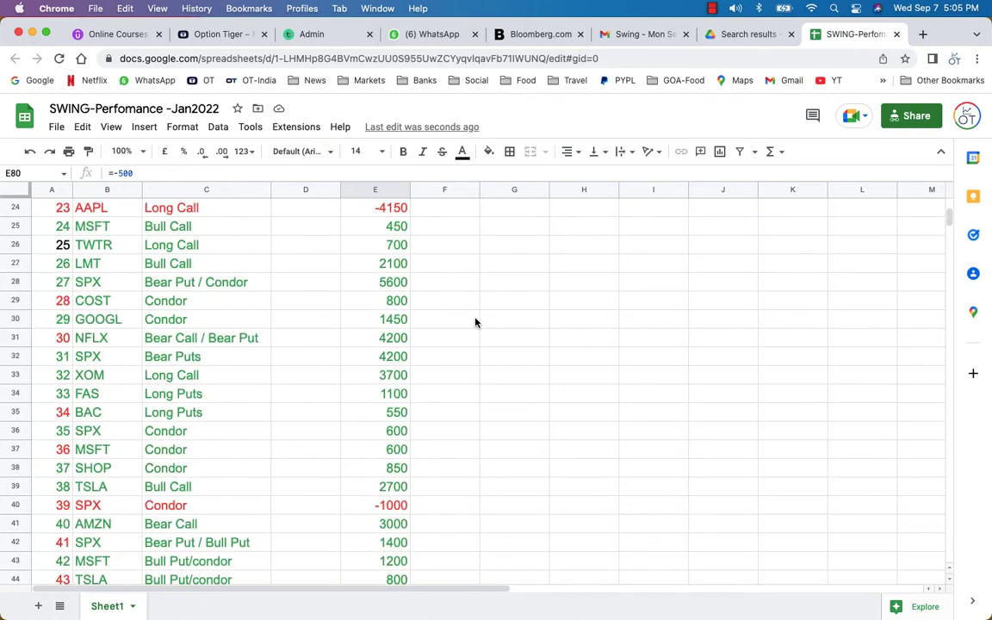
scroll(up, 3)
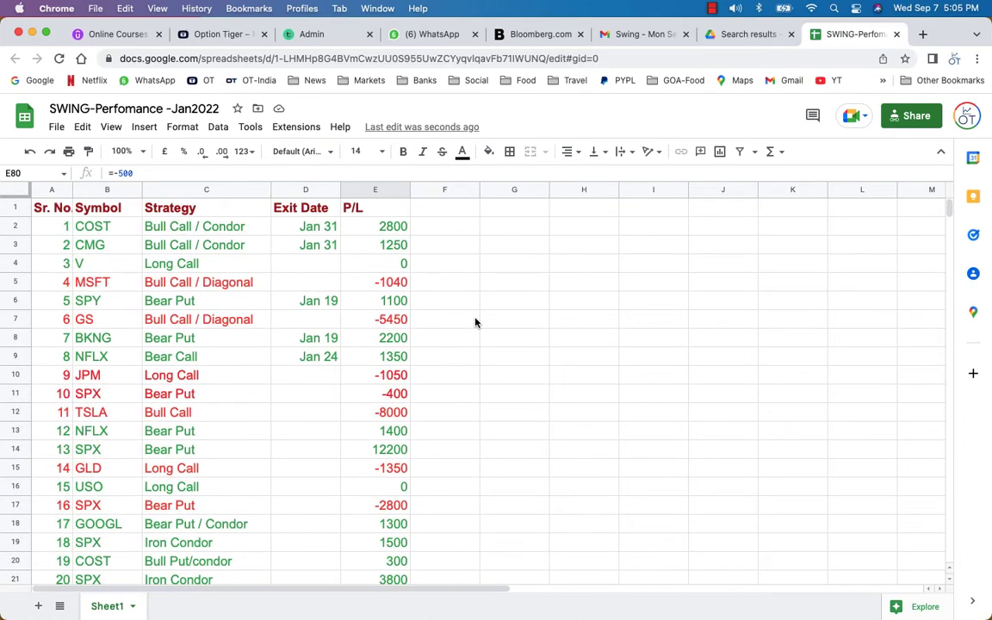
scroll(down, 3)
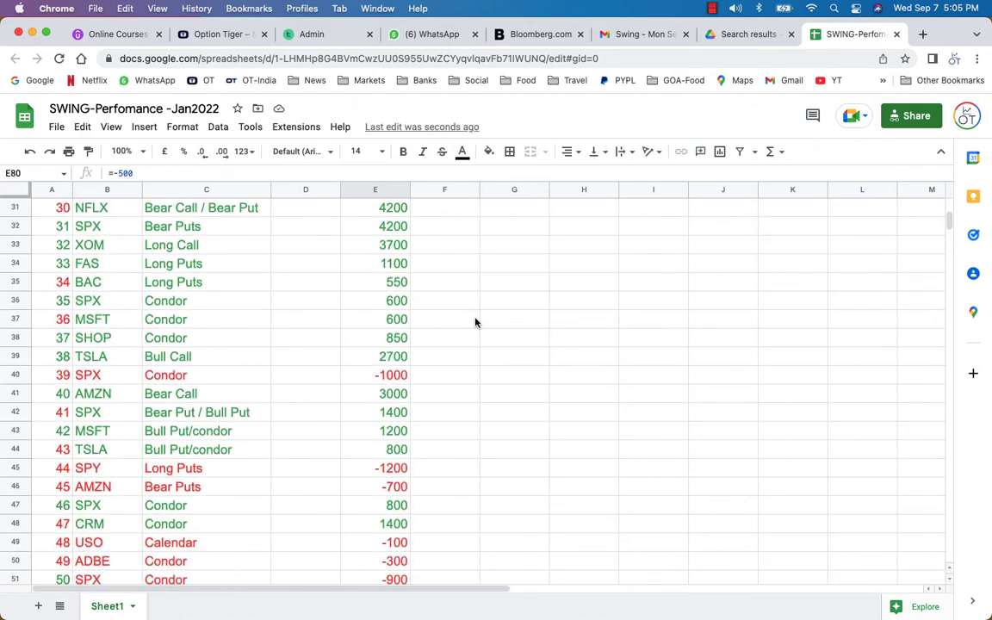
scroll(down, 3)
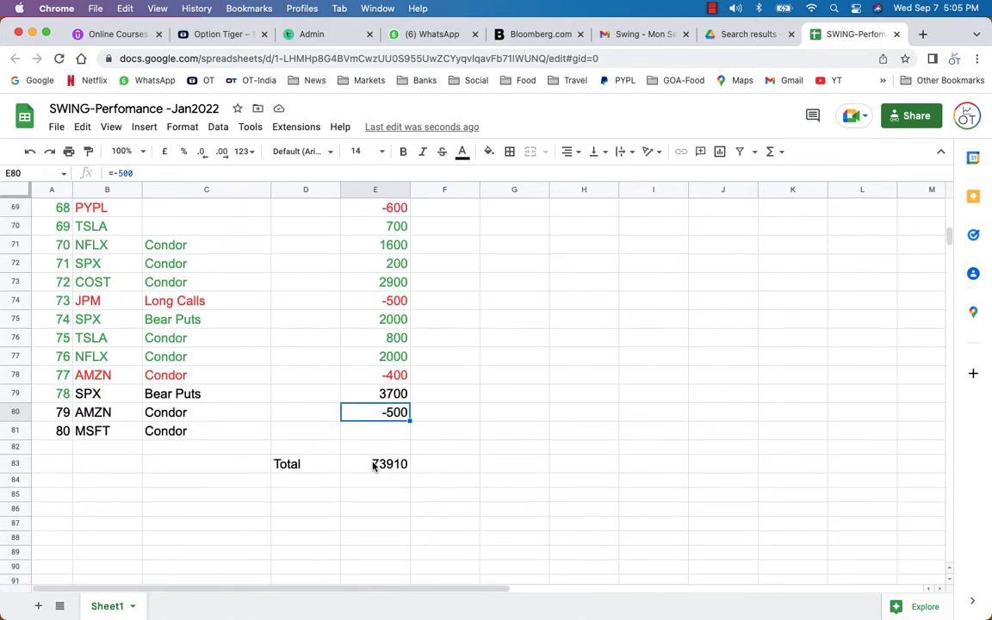
mouse_move(446, 463)
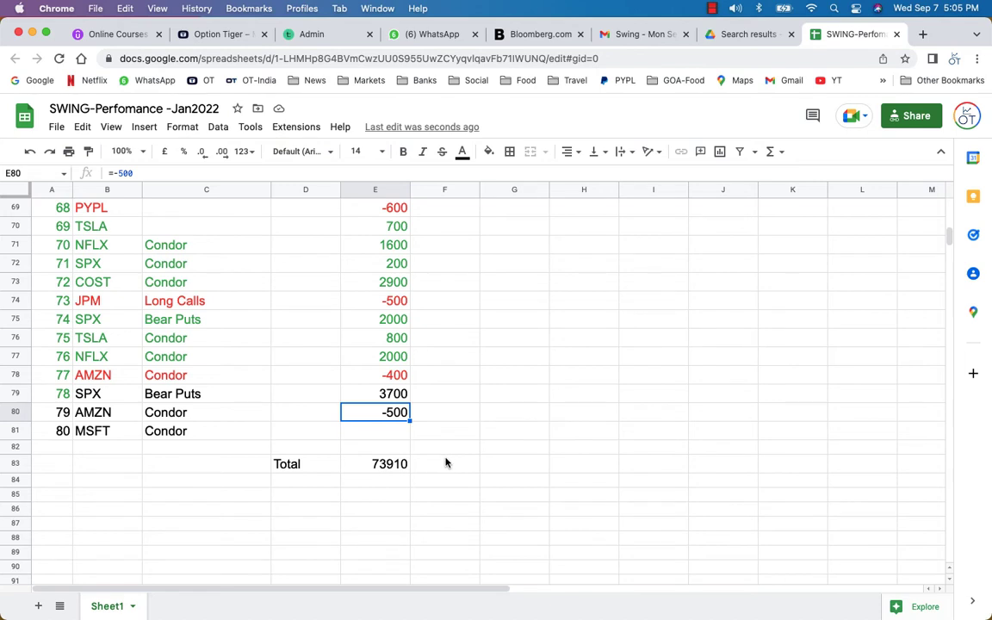
mouse_move(443, 462)
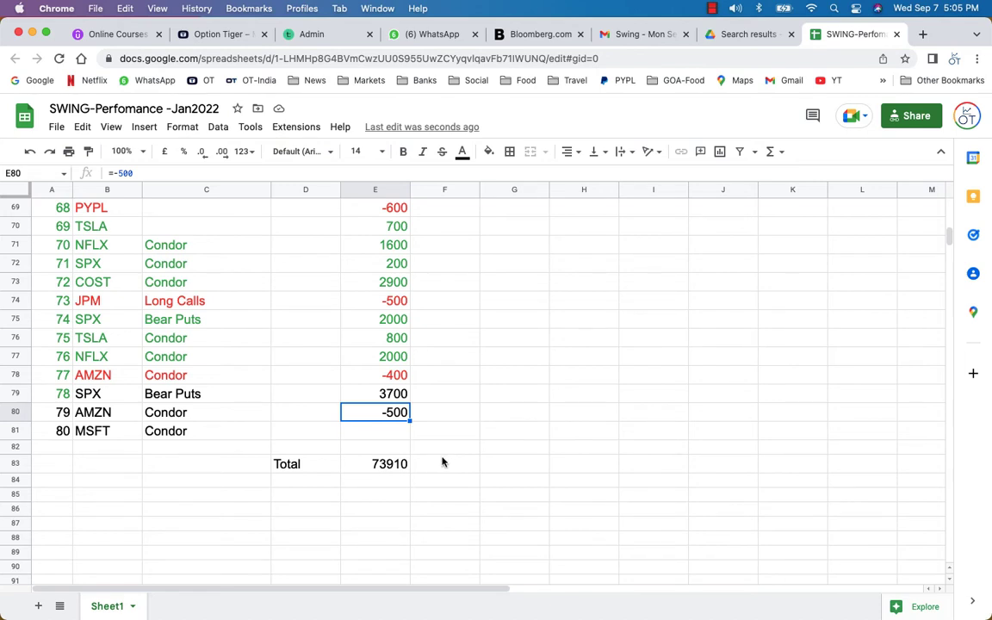
mouse_move(450, 455)
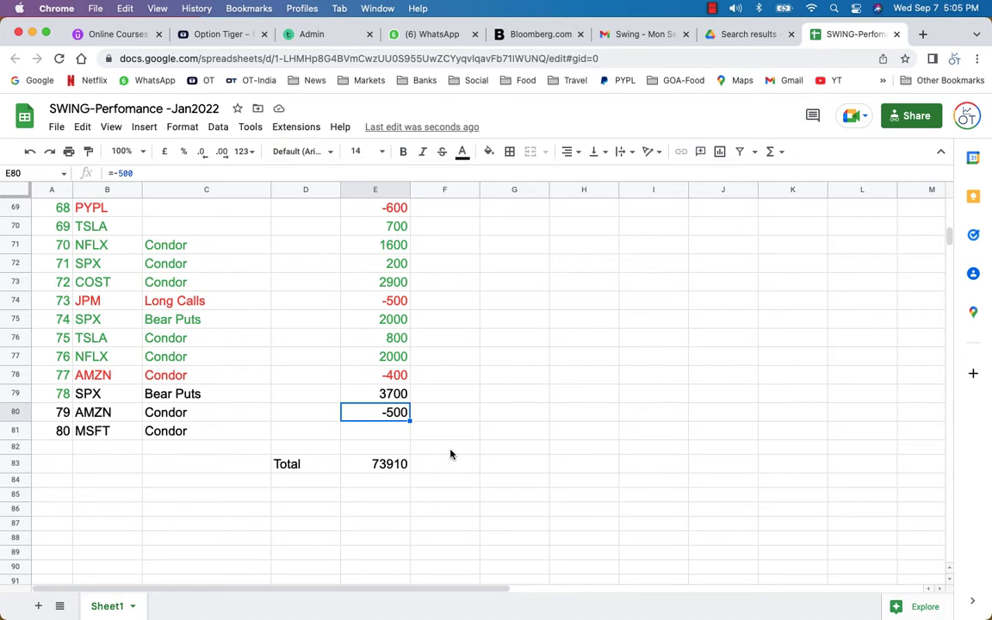